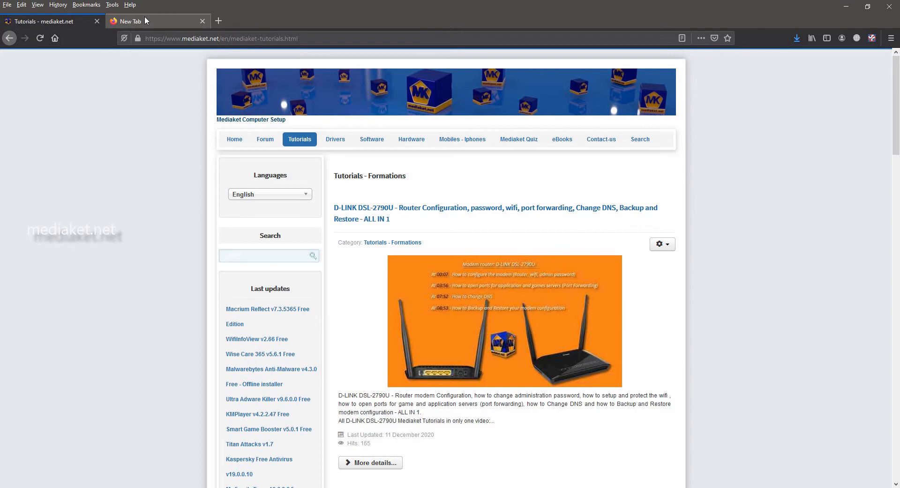
- Load the router address 192.168.1.1 in a new Firefox tab
type("192.168.1.1")
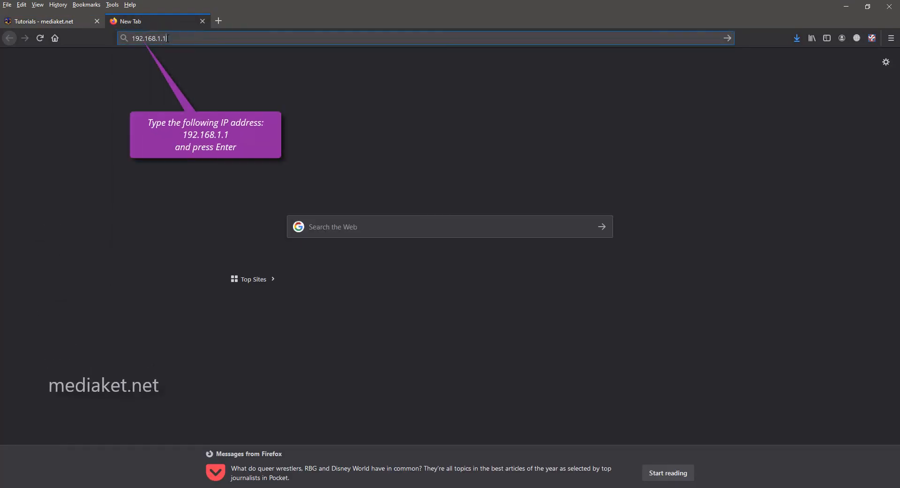
key("Enter")
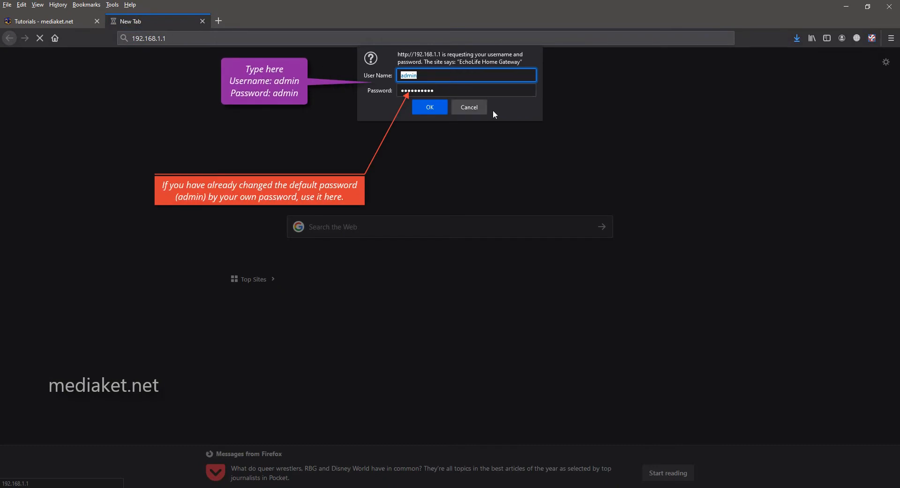
mouse_move(435, 107)
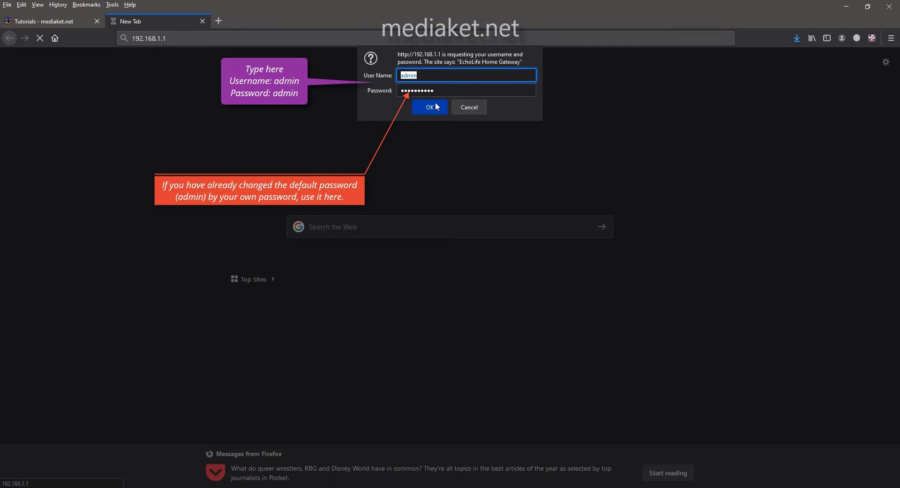
- Submit the admin login and view the System Information page
left_click(429, 107)
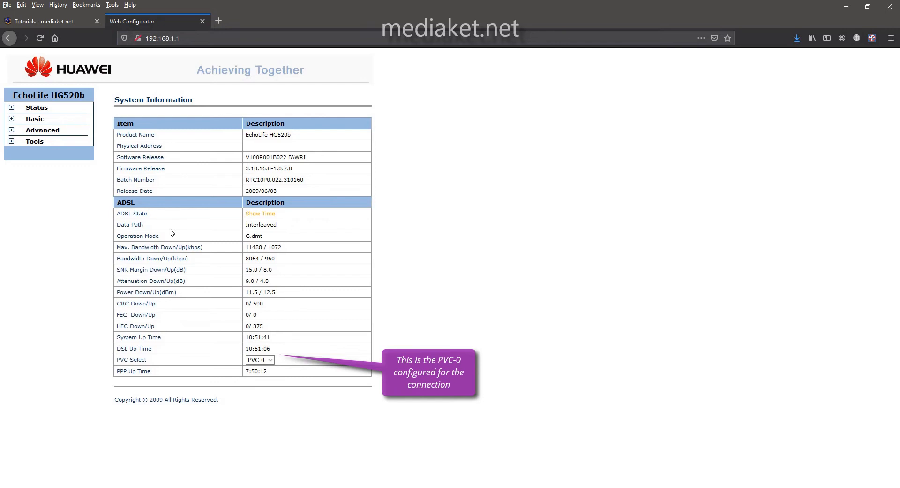
double_click(132, 359)
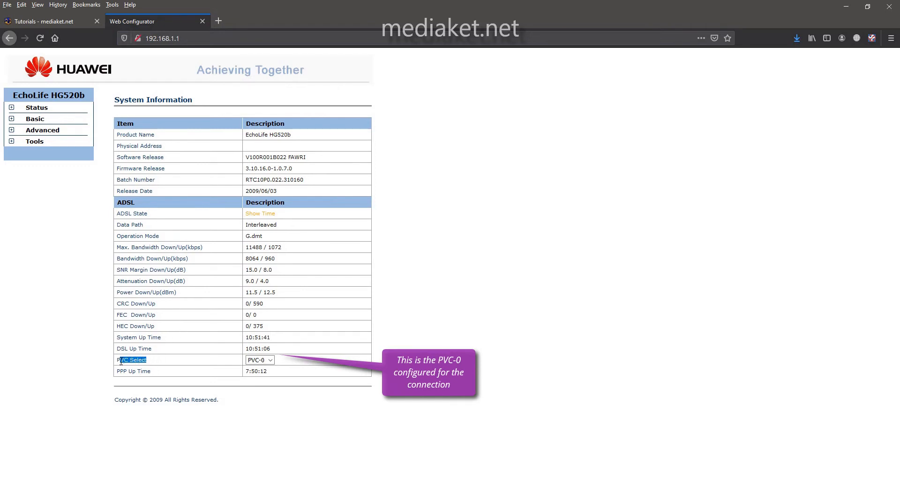
left_click(259, 360)
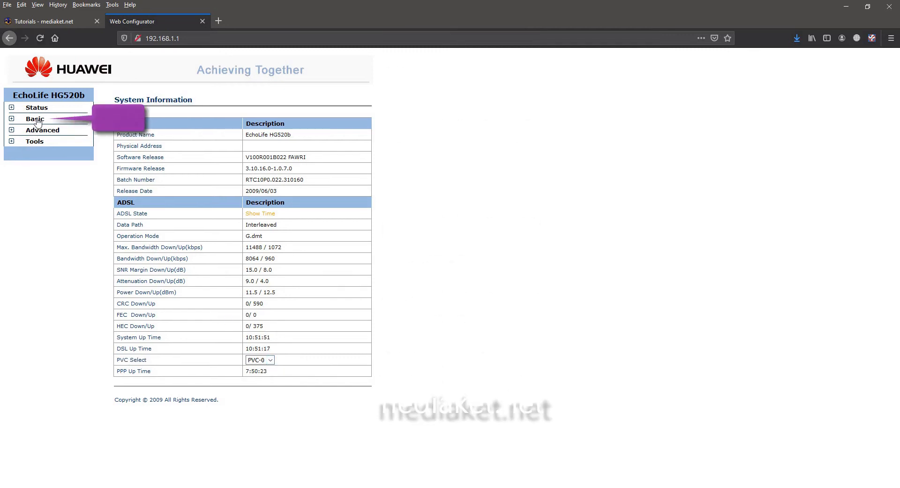
- Open Basic > NAT and keep PVC0 as the virtual circuit
left_click(33, 119)
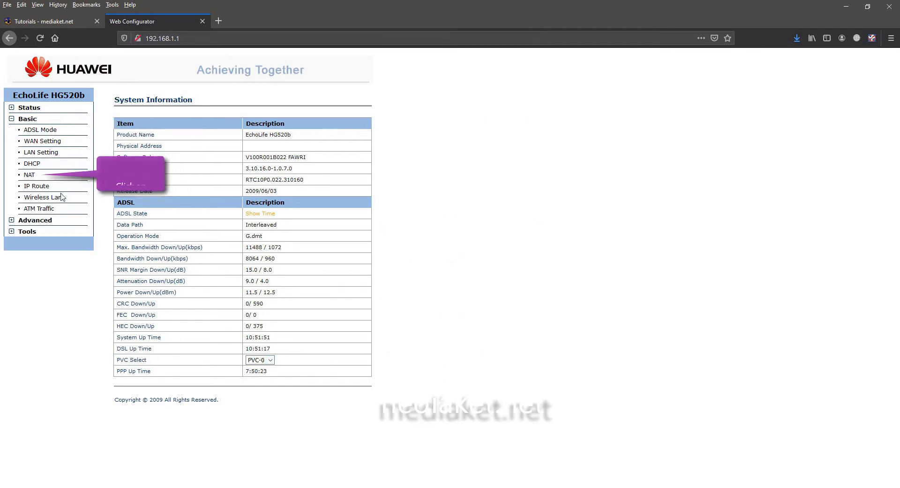
left_click(29, 175)
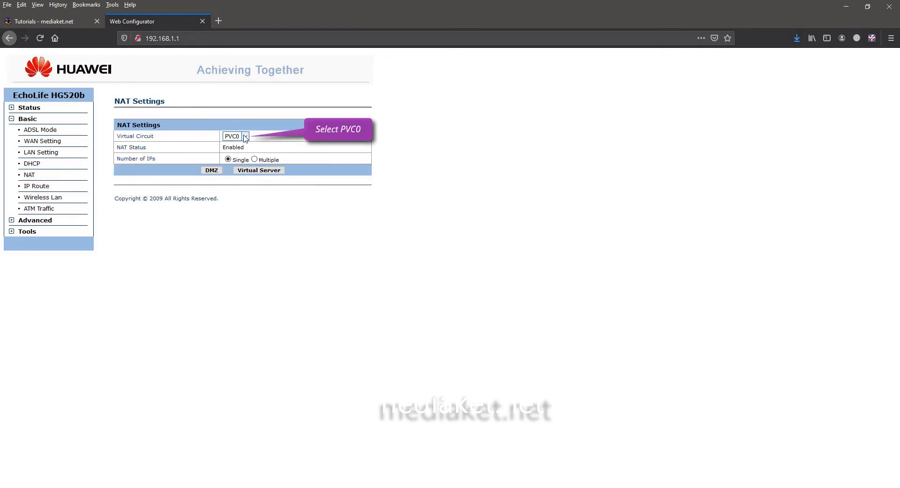
left_click(244, 136)
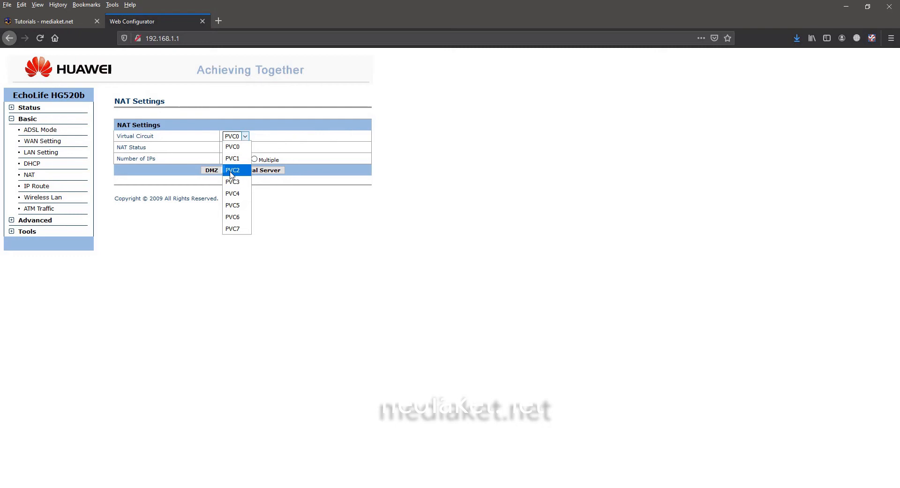
left_click(232, 146)
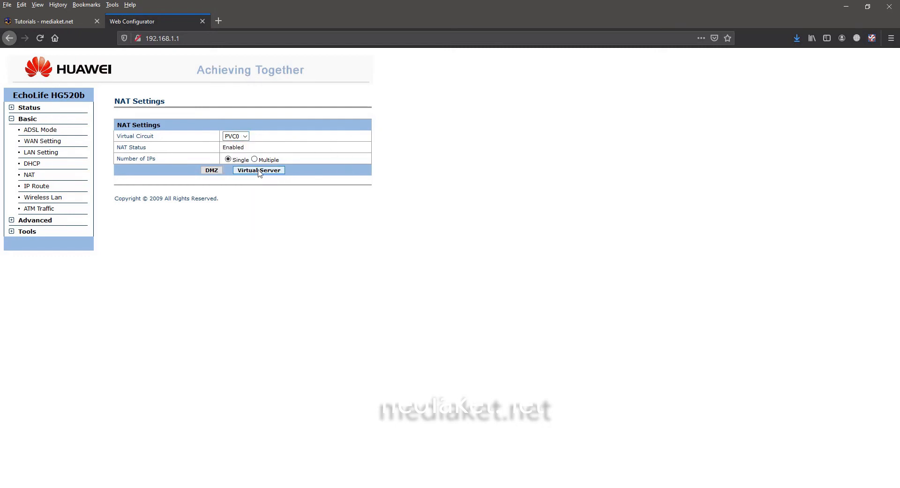
mouse_move(260, 174)
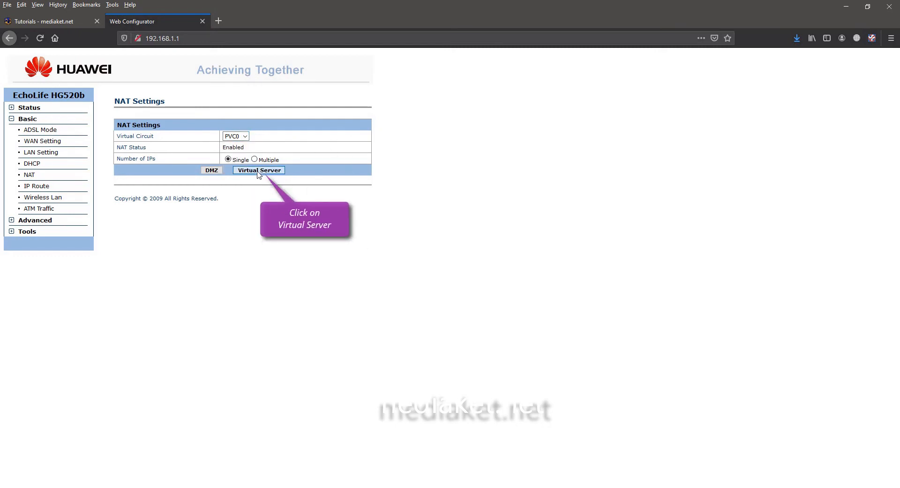
- Start a virtual server rule for application Call of duty 4 MW with protocol ALL
left_click(258, 170)
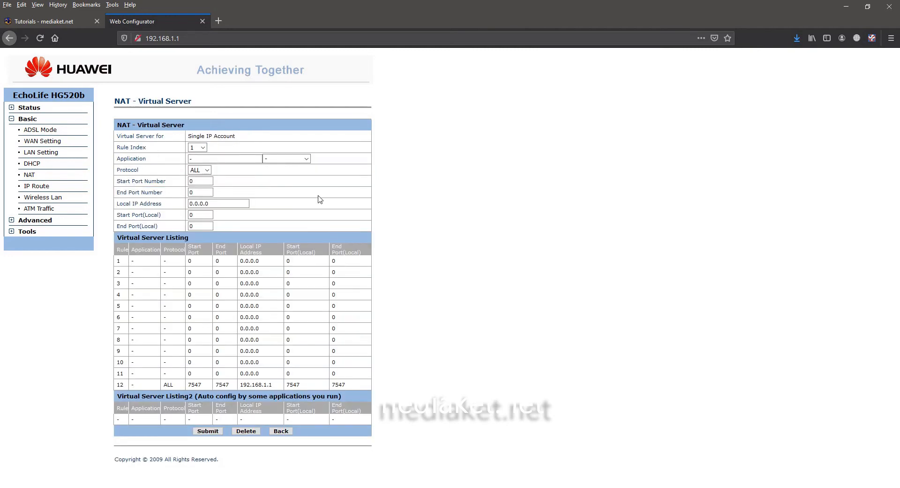
left_click(225, 158)
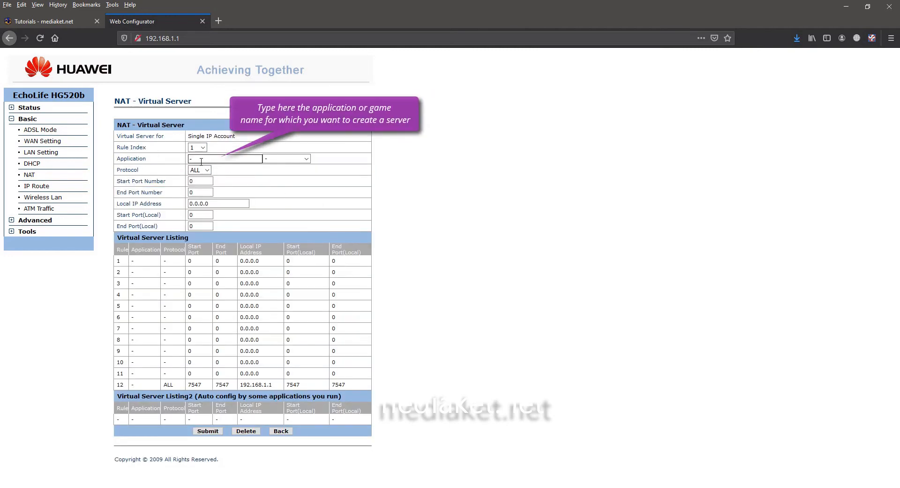
type("C")
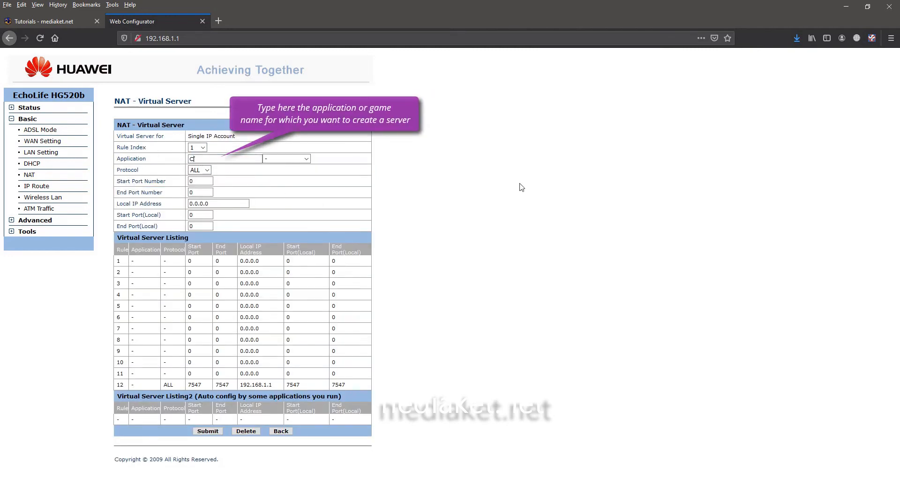
type("all of duty 4 M")
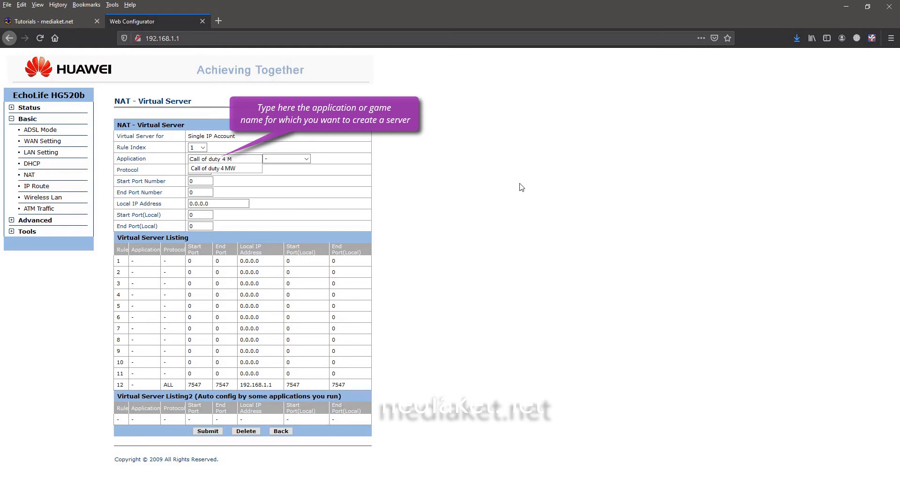
left_click(224, 168)
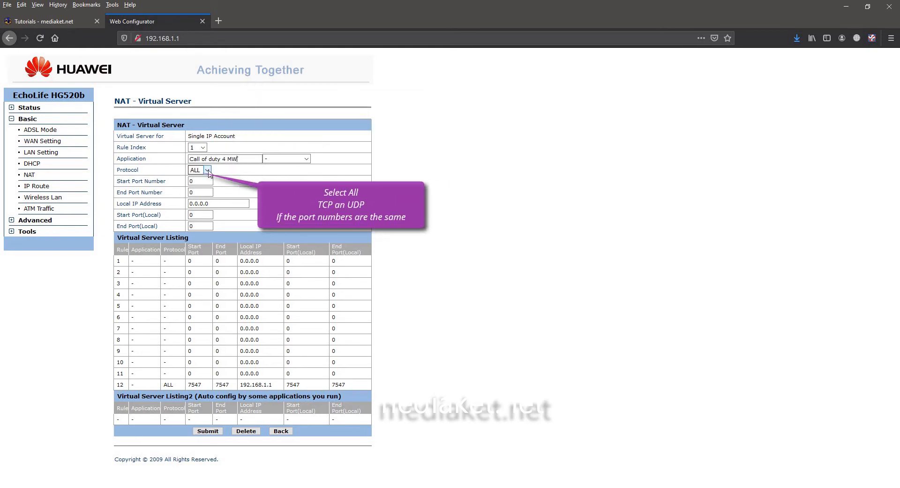
left_click(207, 170)
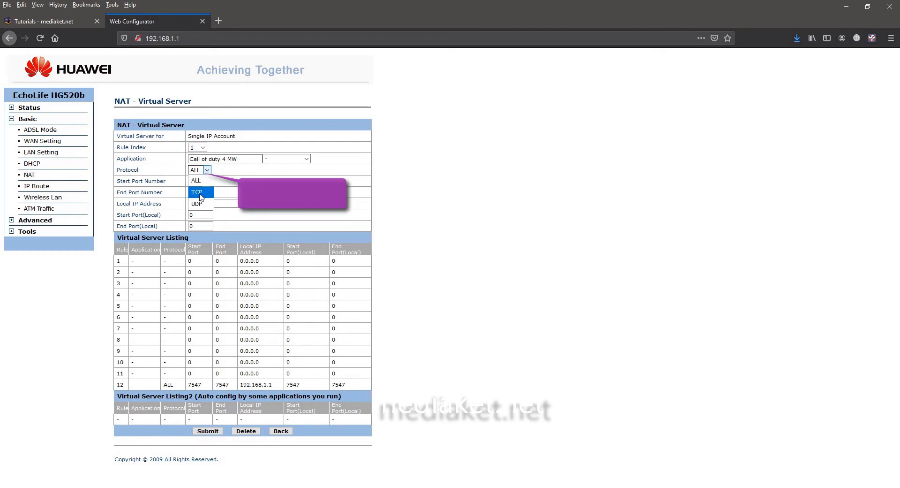
left_click(196, 180)
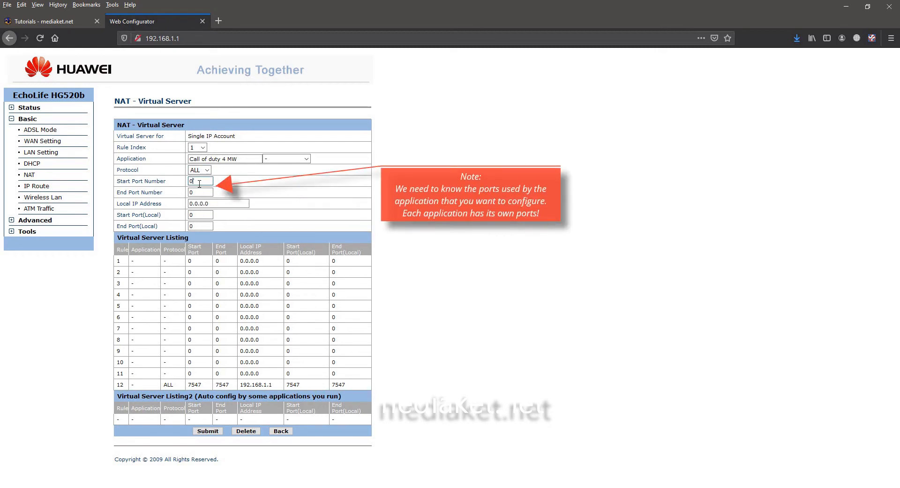
- Enter port 28960 in all port fields, with local IP 192.168.1.2
type("2896")
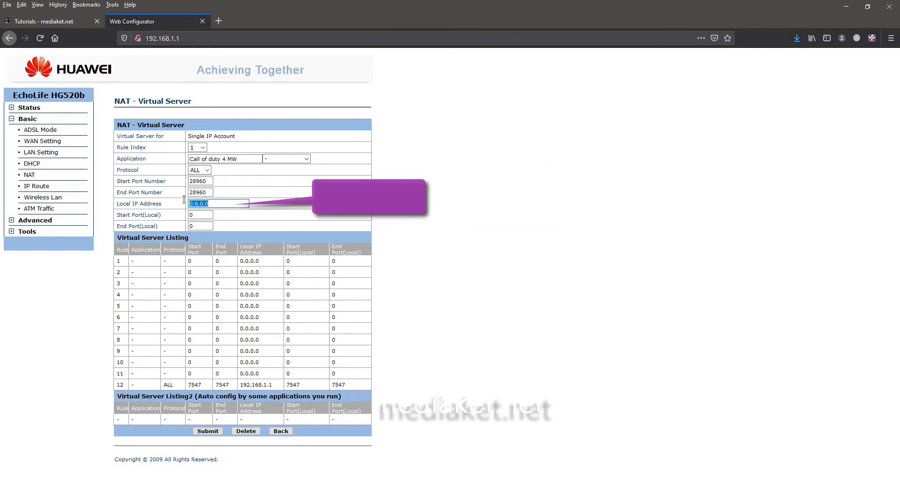
type("192.168.1.2")
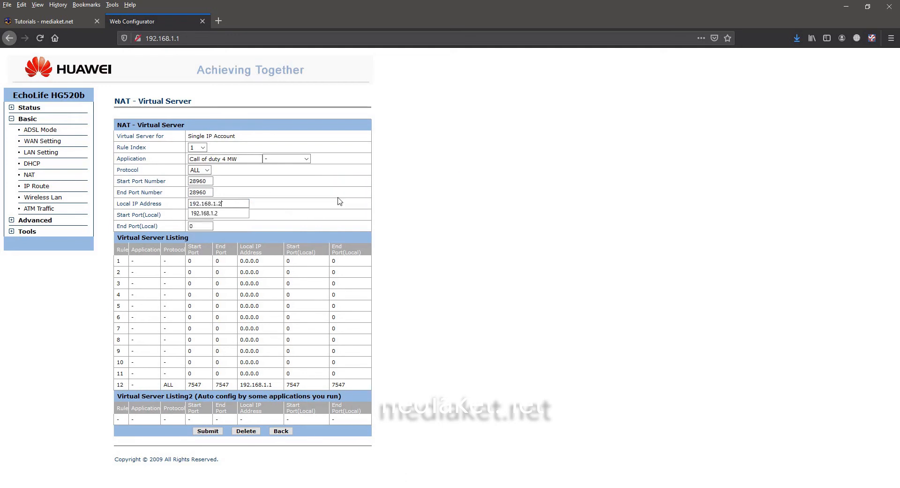
left_click(199, 215)
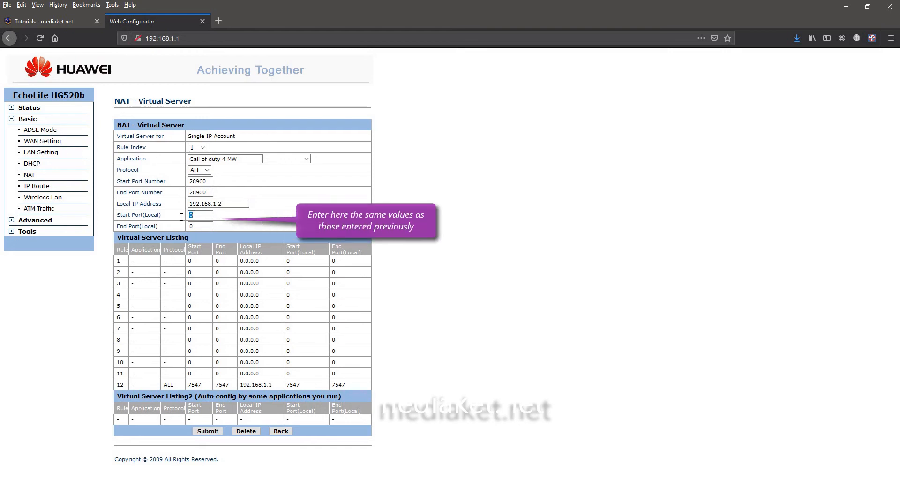
type("28960")
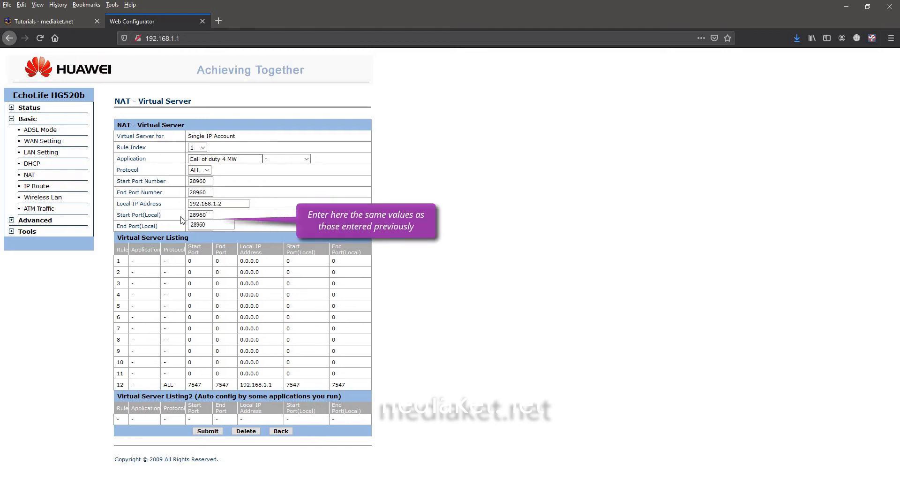
left_click(200, 226)
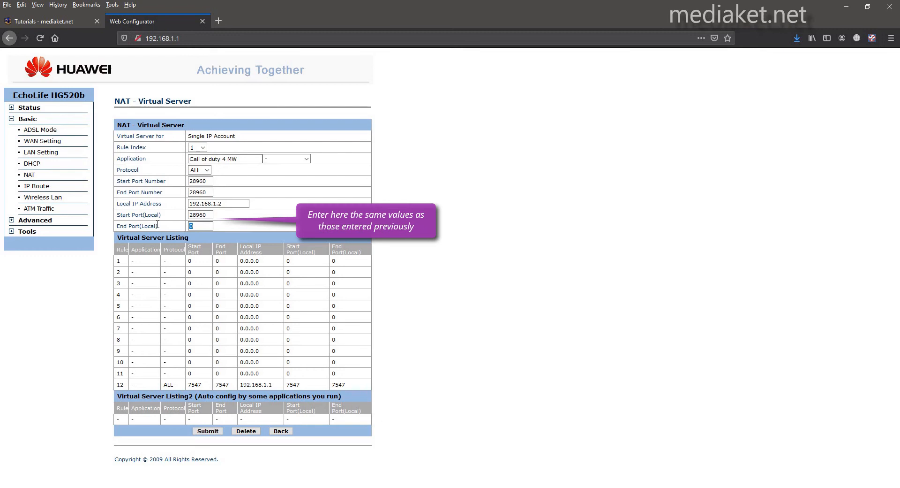
type("28960")
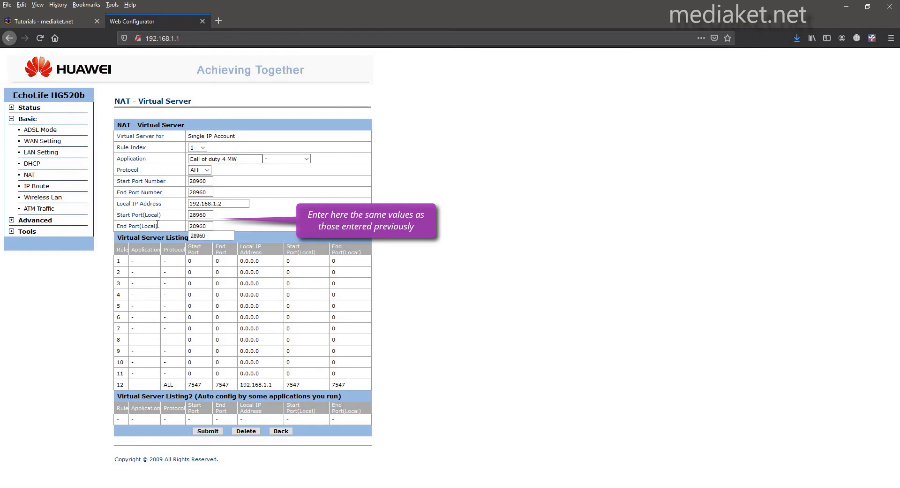
left_click(237, 228)
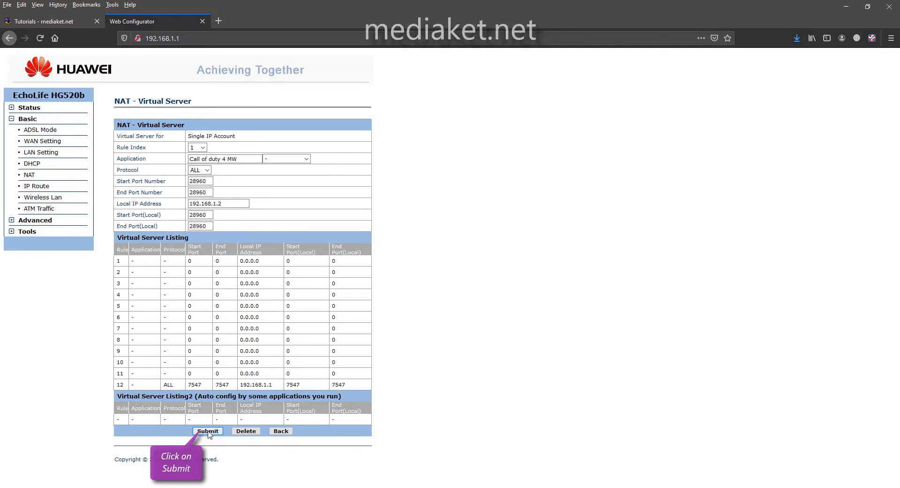
- Save the Call of duty 4 MW rule as rule 1 and switch to rule 2
left_click(207, 431)
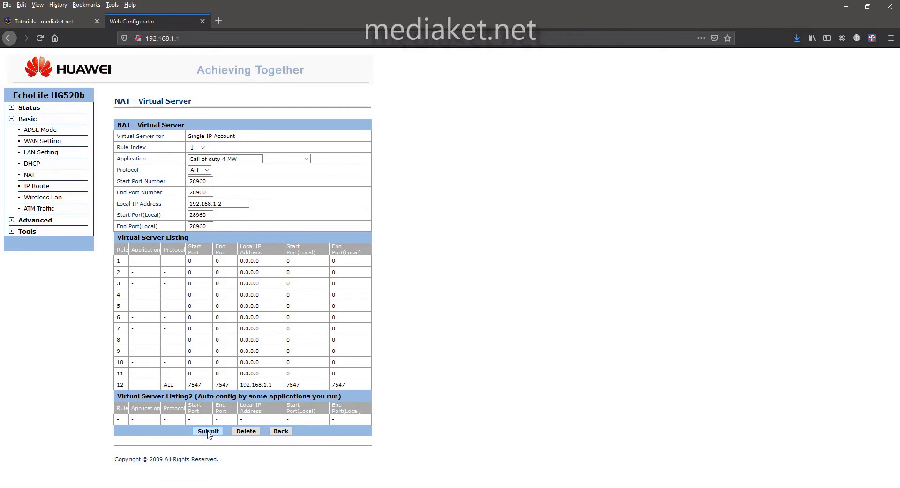
left_click(207, 431)
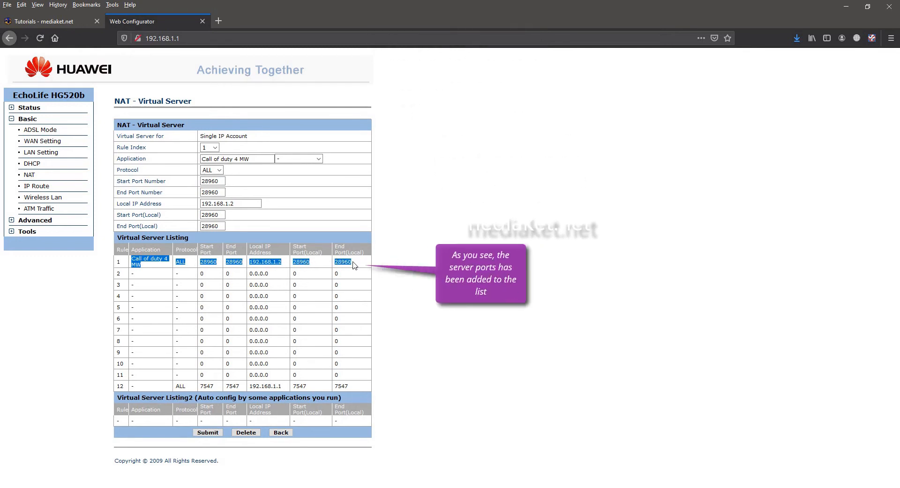
left_click(412, 297)
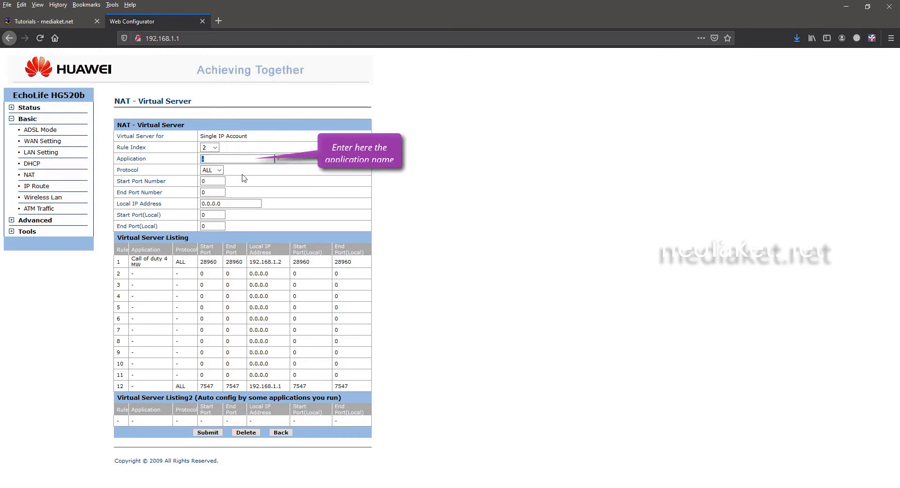
- Enter Emule as the application name and set the protocol to TCP
type("Emu")
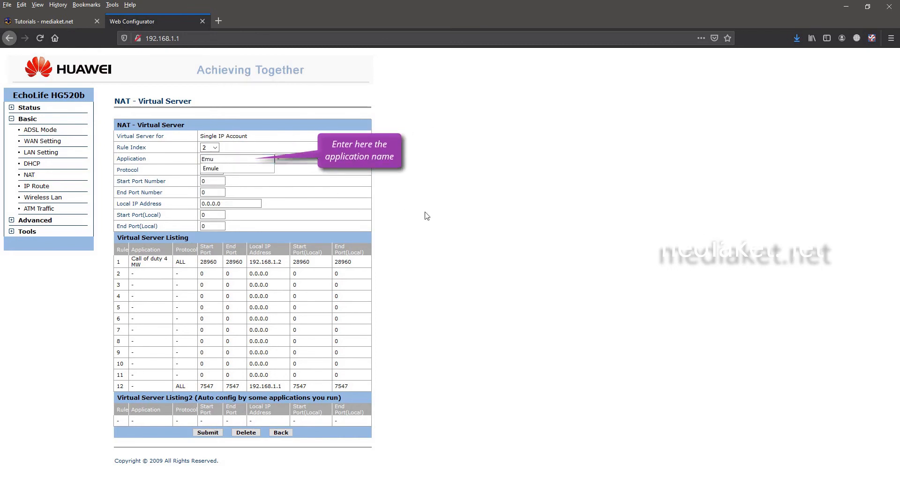
left_click(210, 169)
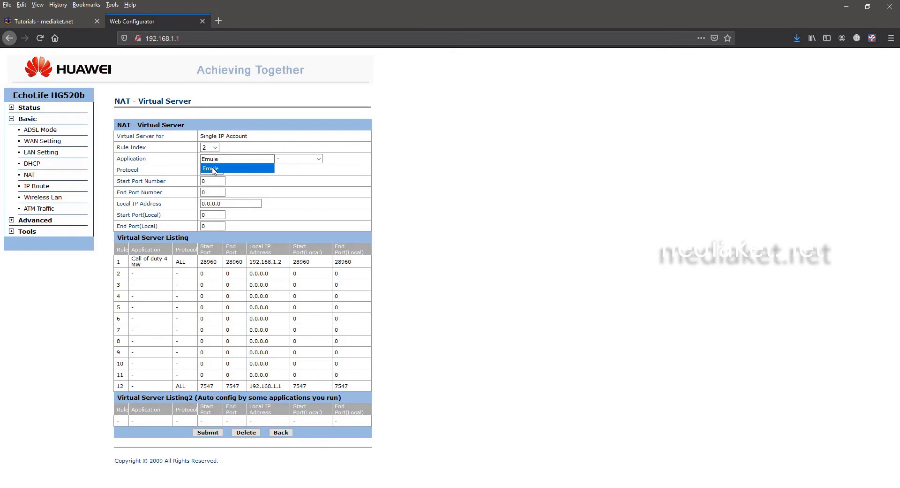
left_click(211, 168)
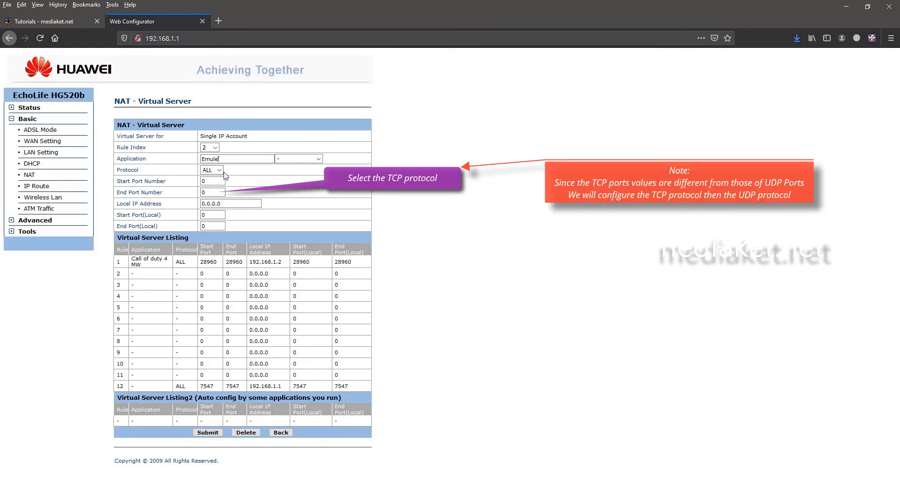
left_click(210, 170)
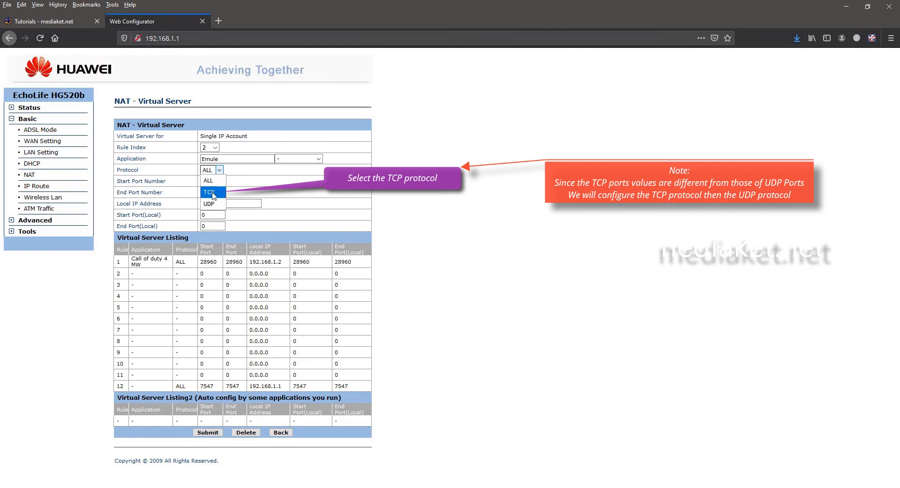
left_click(209, 193)
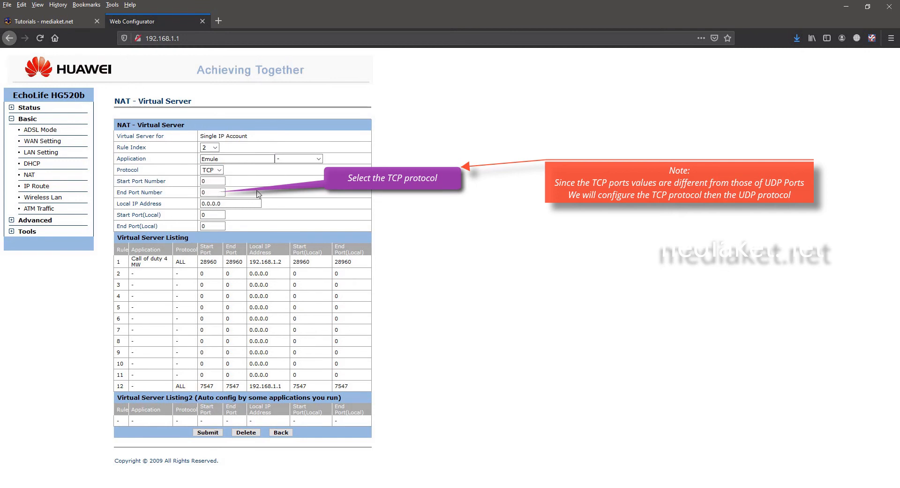
- Enter port 4662 in all port fields and local IP 192.168.1.2
left_click(212, 181)
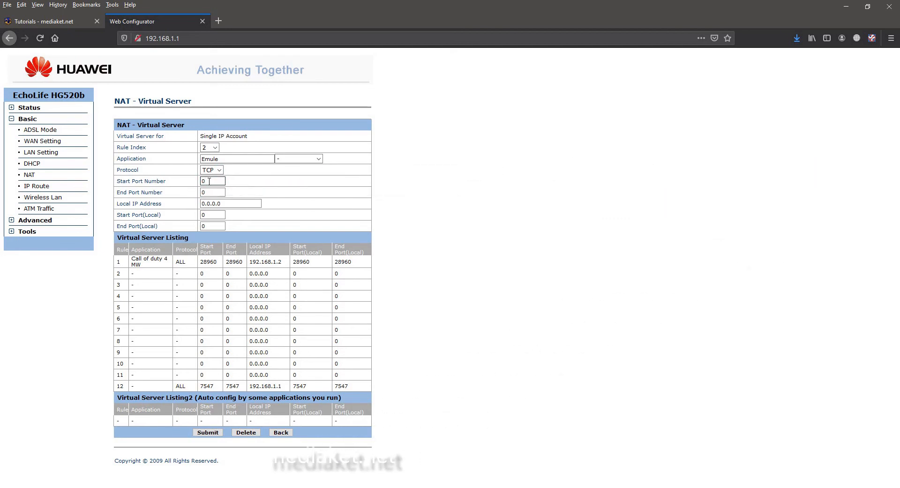
type("4")
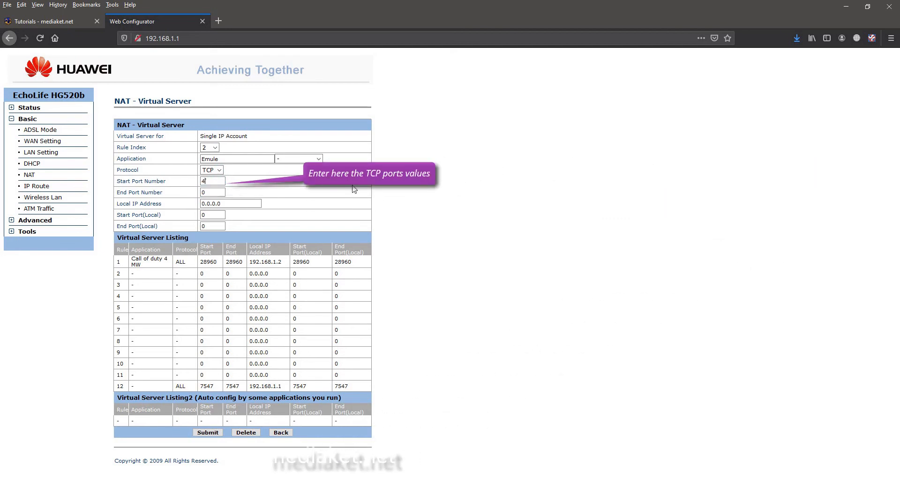
type("4662")
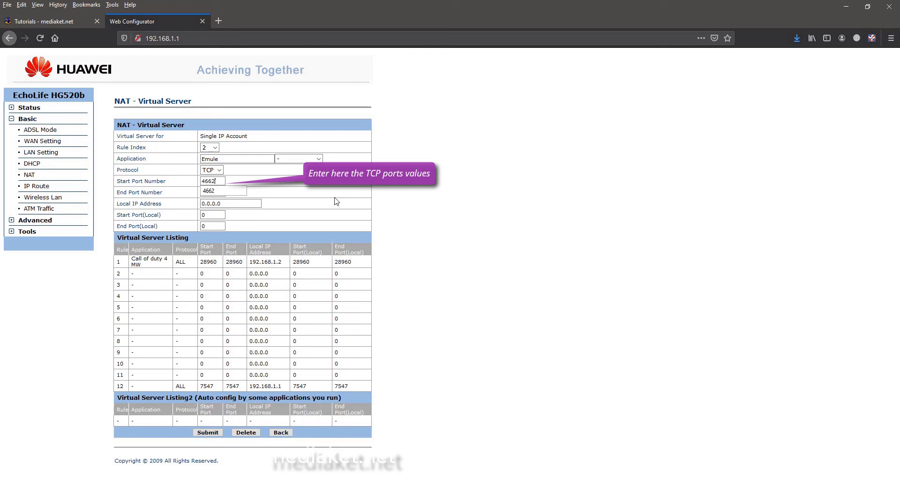
left_click(211, 191)
type("4662")
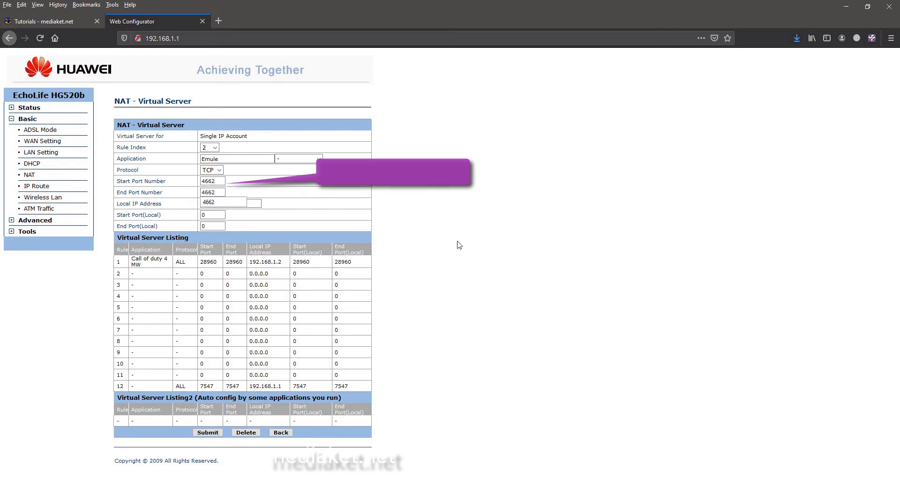
left_click(222, 203)
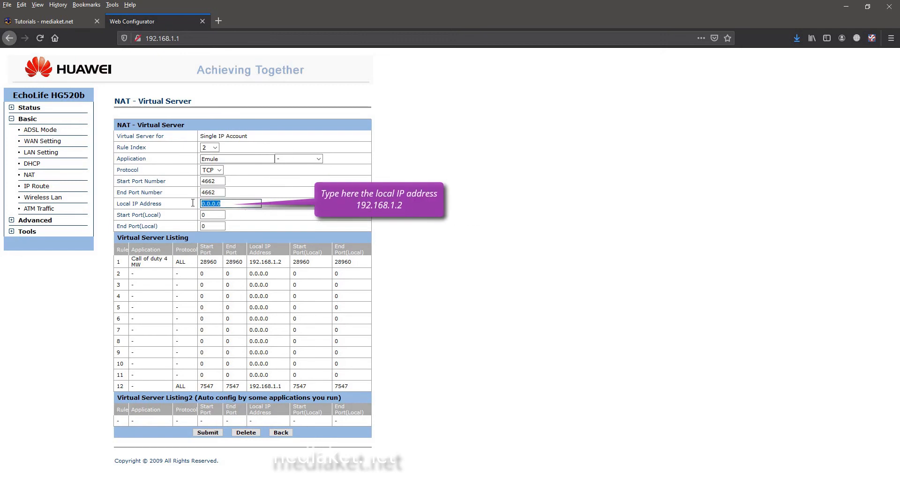
type("192.168.1")
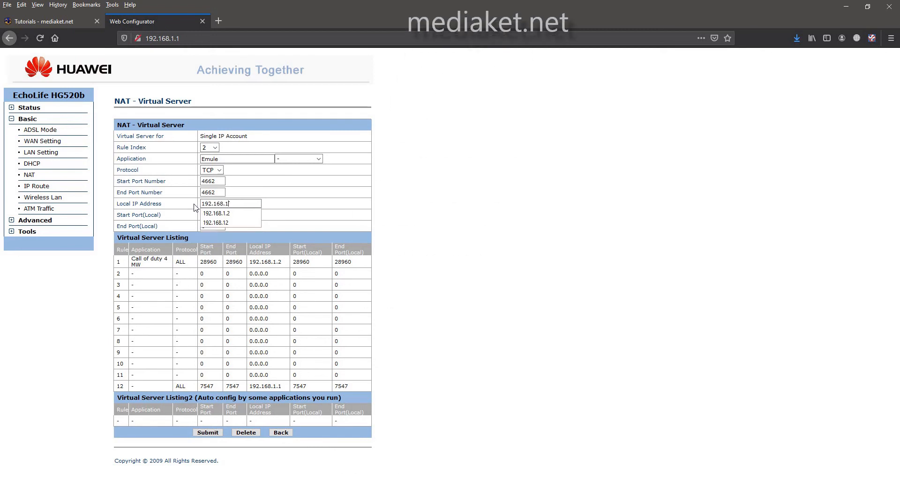
left_click(216, 213)
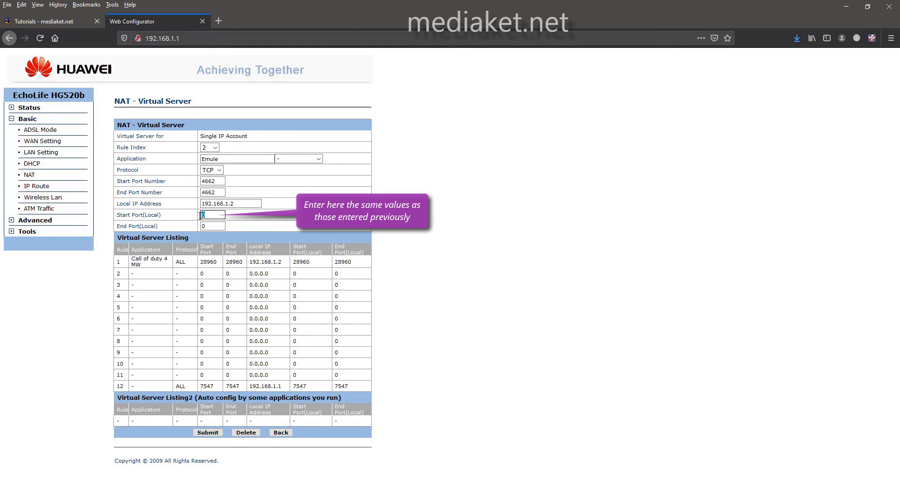
type("4662")
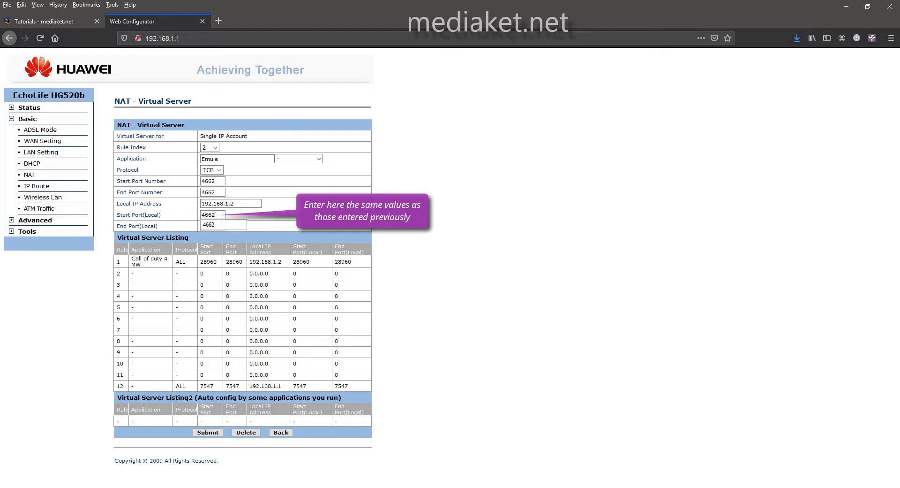
left_click(212, 225)
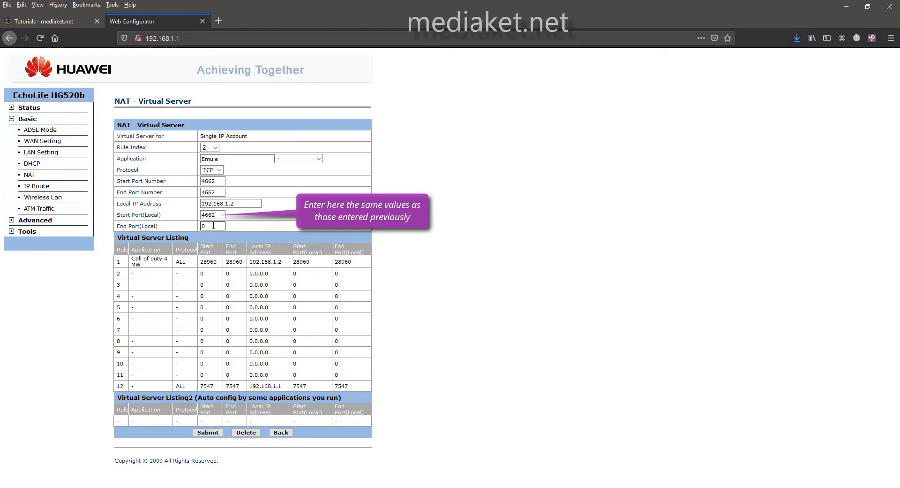
type("4662")
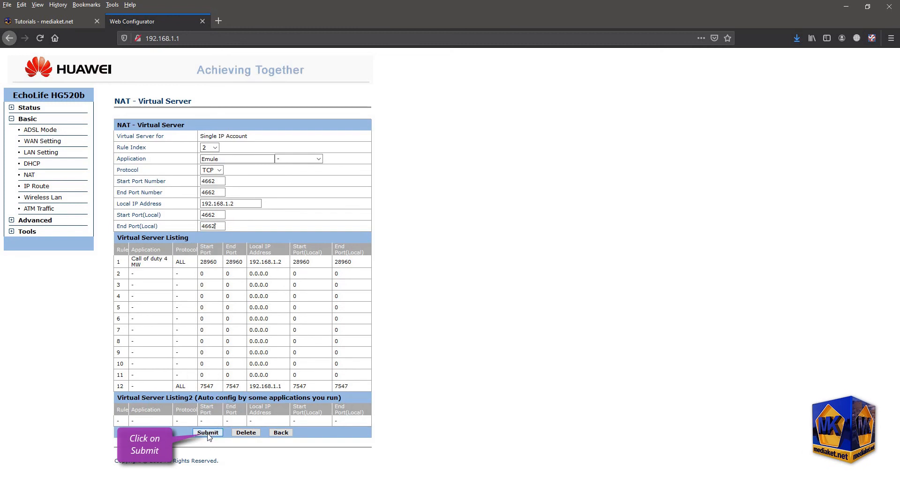
left_click(207, 432)
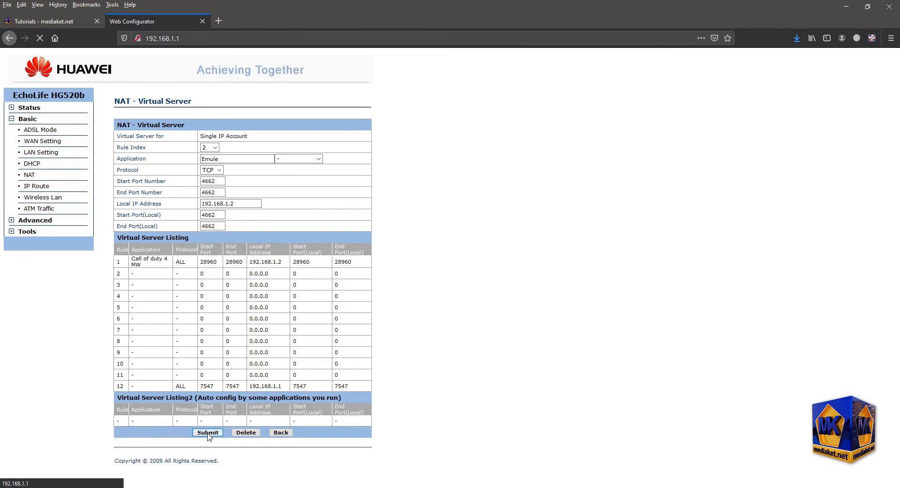
left_click(208, 431)
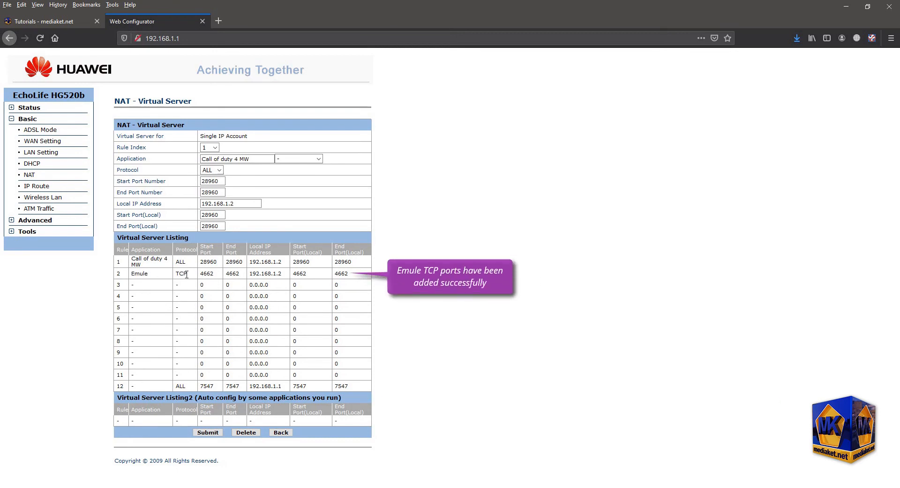
double_click(180, 274)
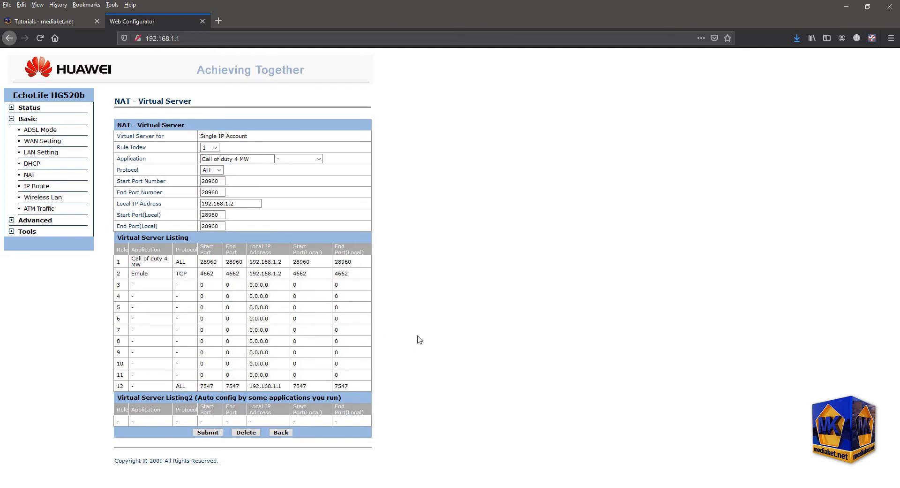
mouse_move(455, 333)
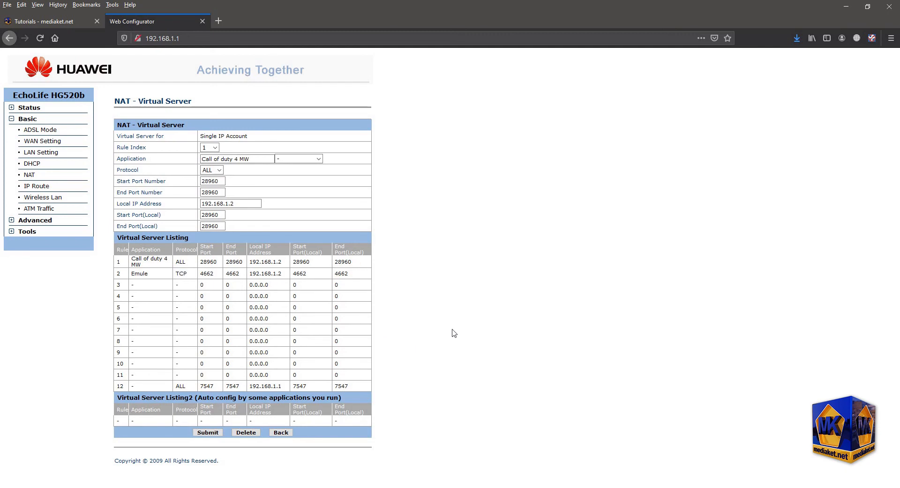
- Select rule index 3 and enter Emule as the application name
left_click(215, 147)
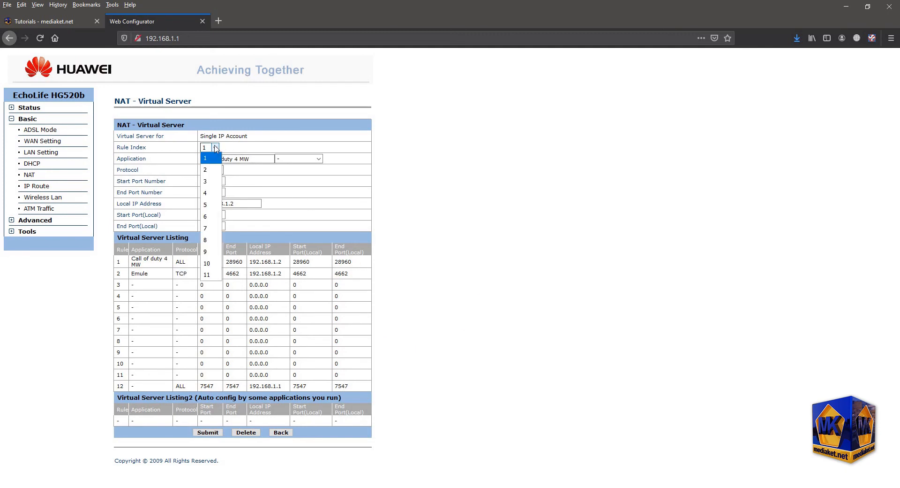
left_click(210, 157)
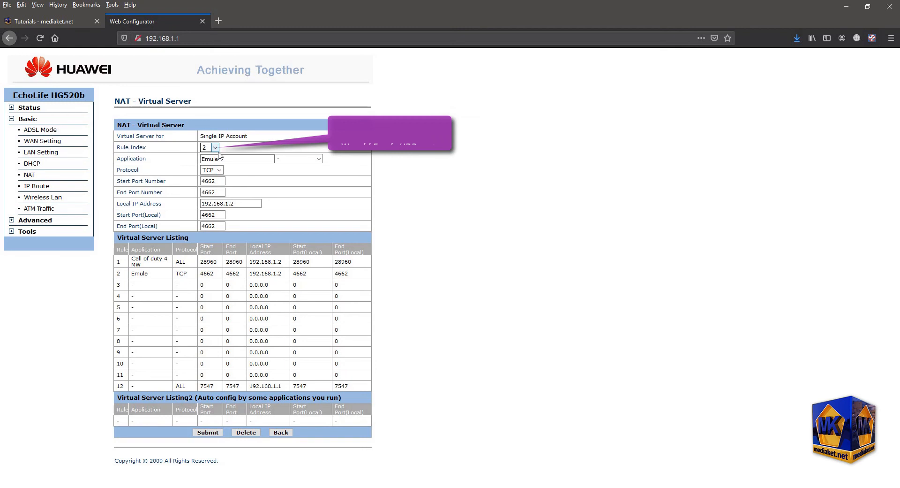
left_click(217, 146)
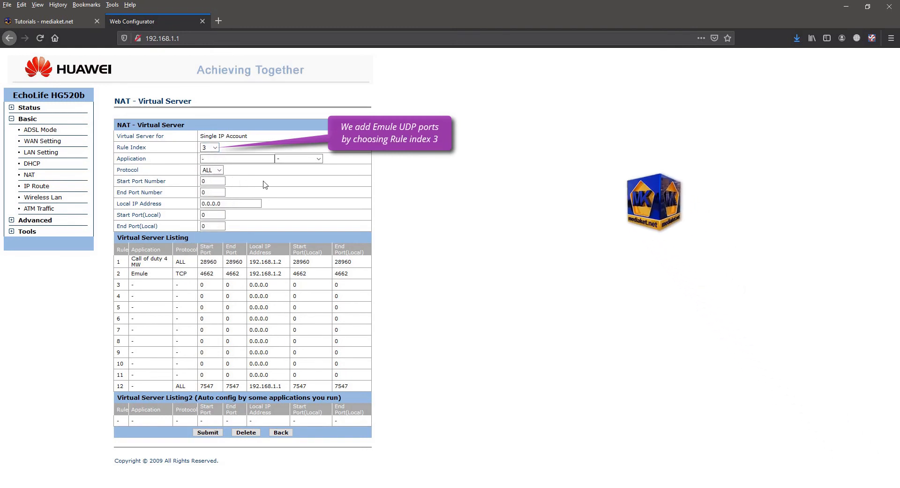
type("E")
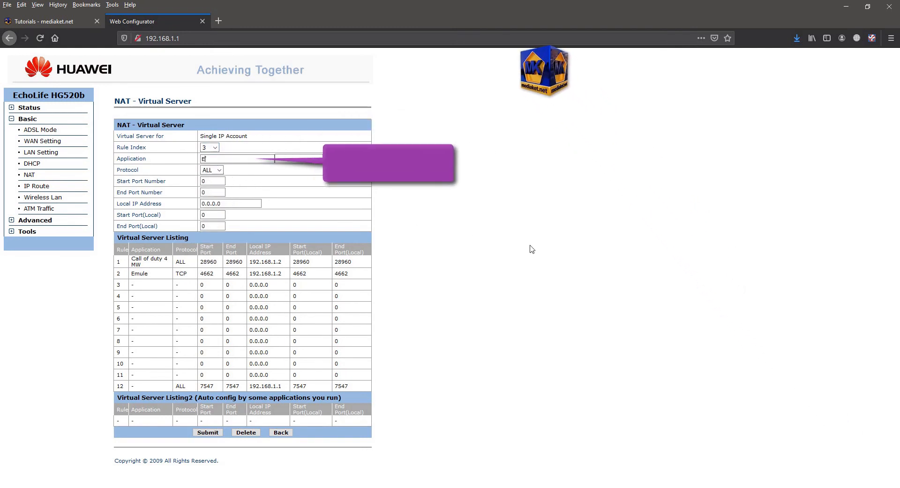
type("mule")
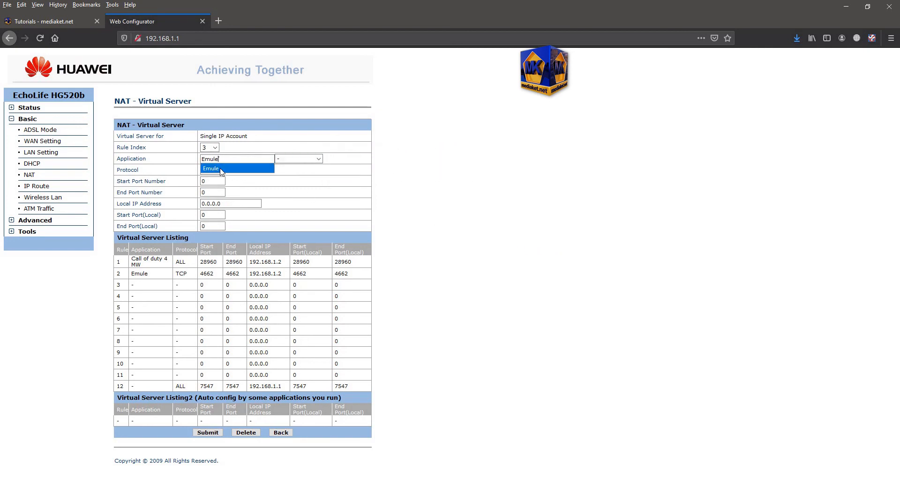
left_click(211, 170)
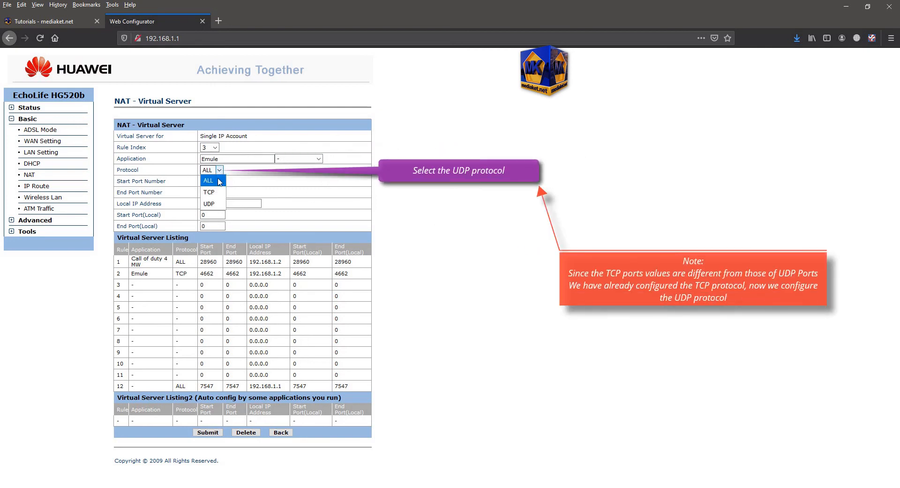
- Set protocol UDP, port 4672 in all port fields, and local IP 192.168.1.2
left_click(209, 204)
type("4")
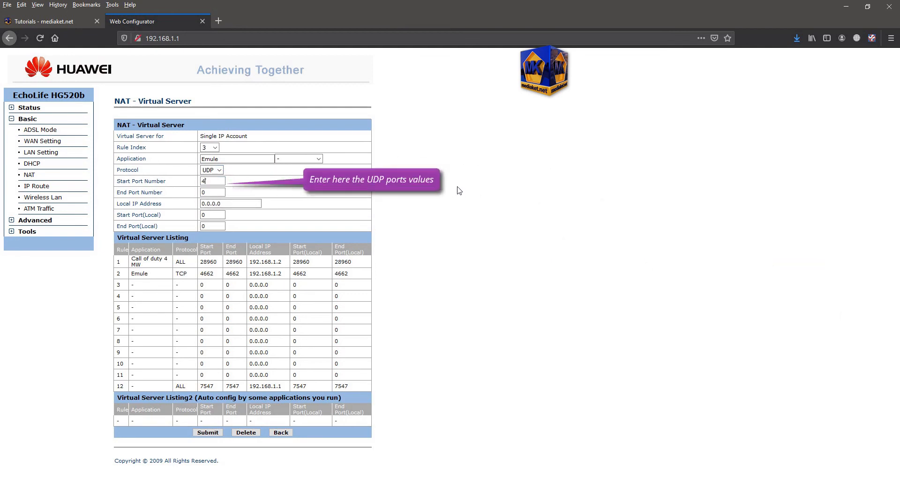
type("66")
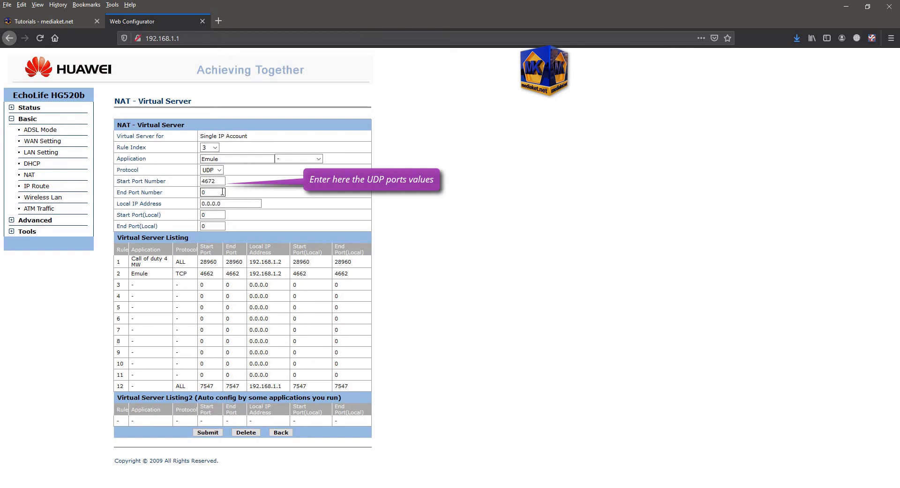
type("4672")
left_click(231, 203)
type("1")
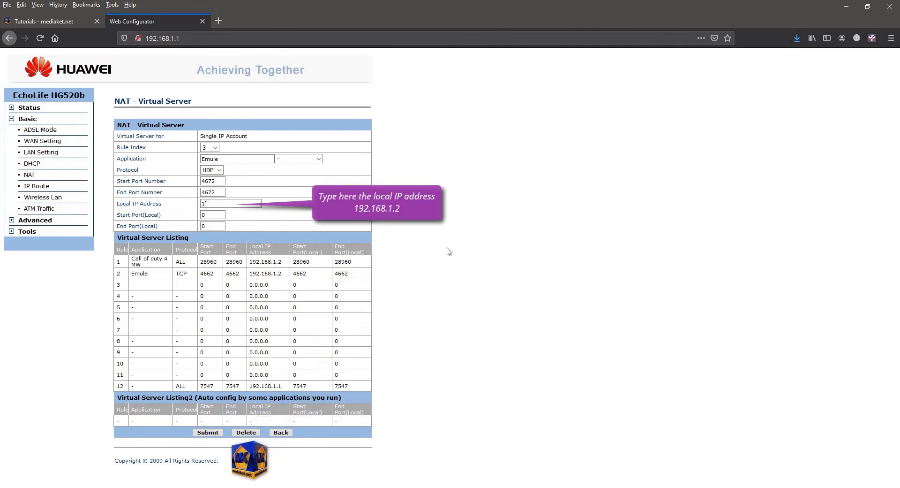
type("92.168.1.2")
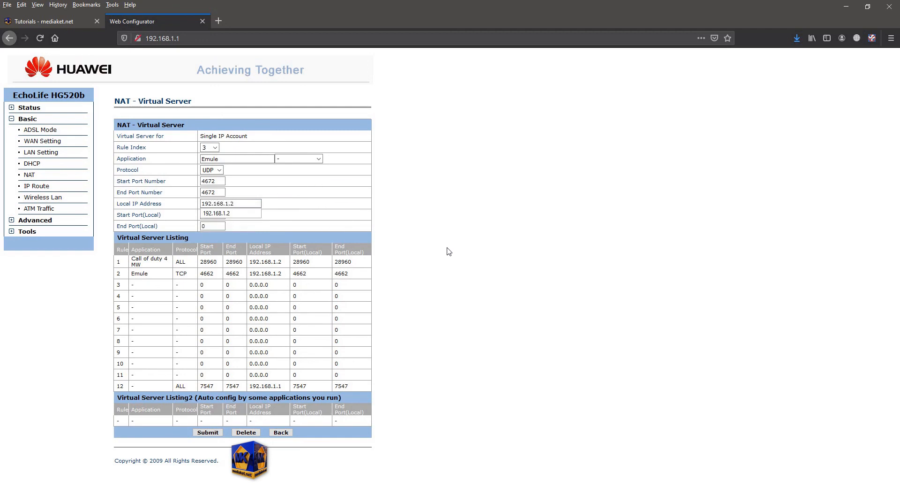
left_click(213, 215)
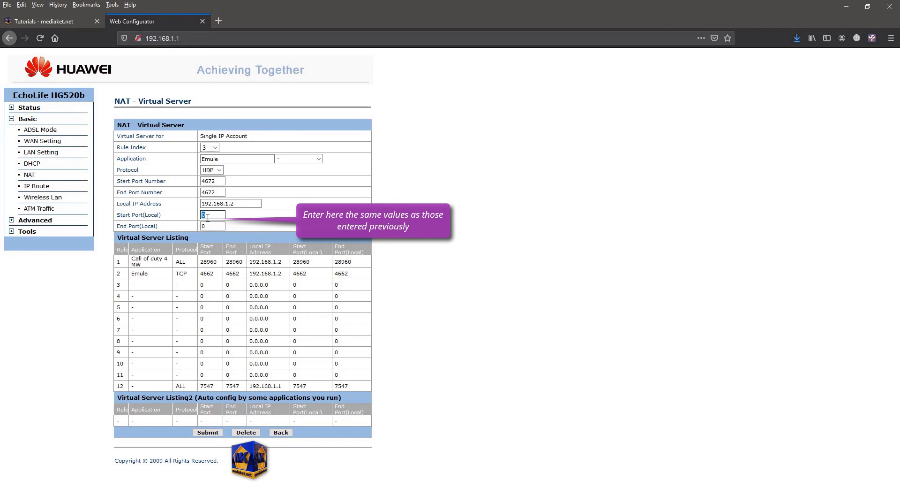
type("4672")
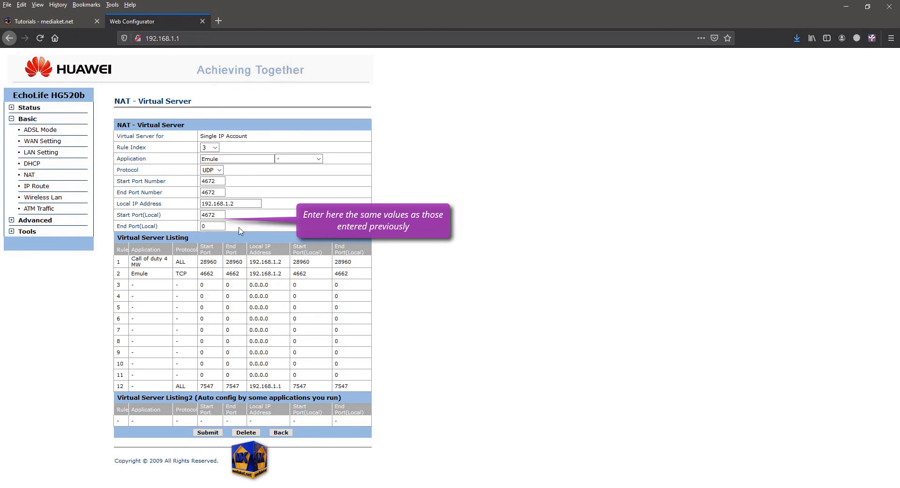
type("46")
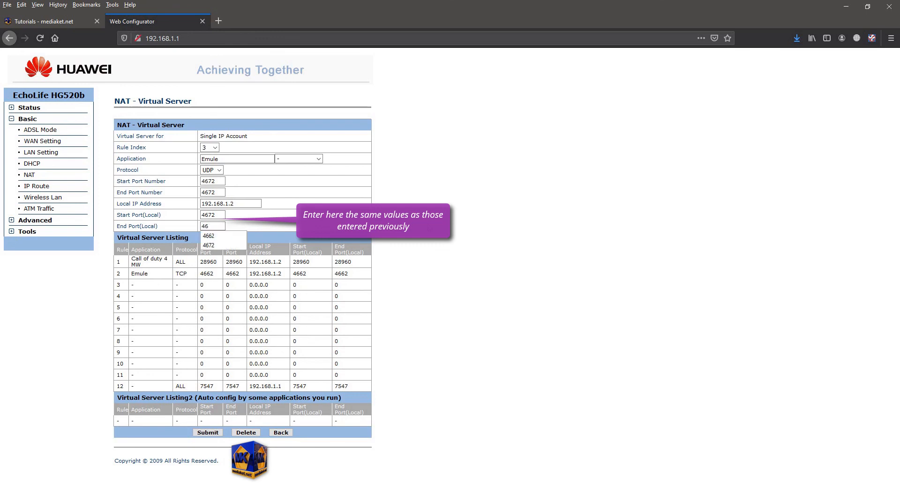
left_click(213, 226)
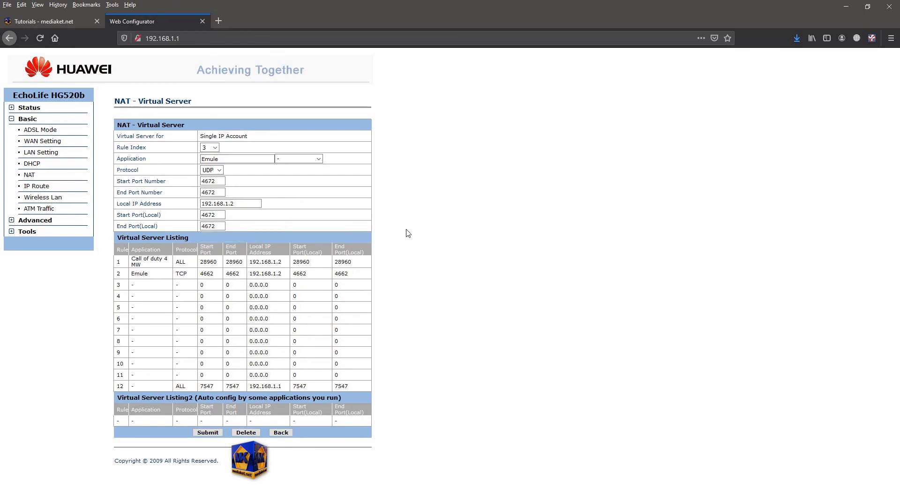
mouse_move(431, 234)
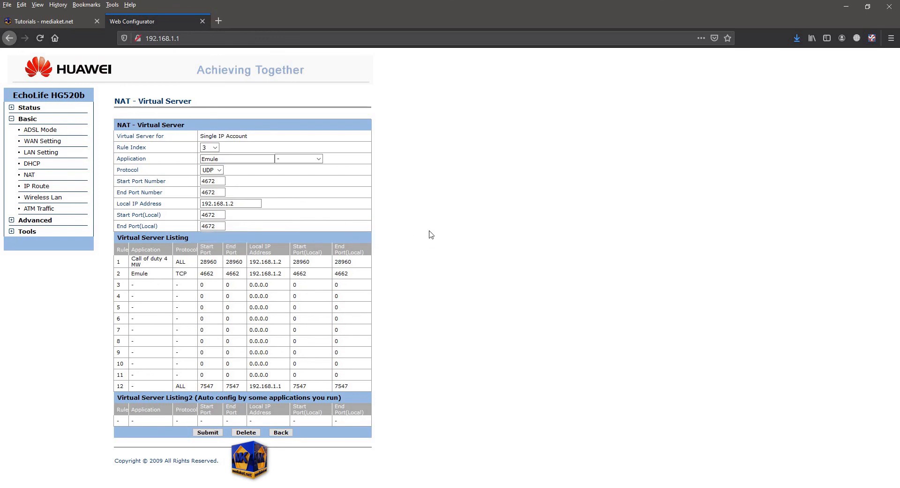
mouse_move(206, 437)
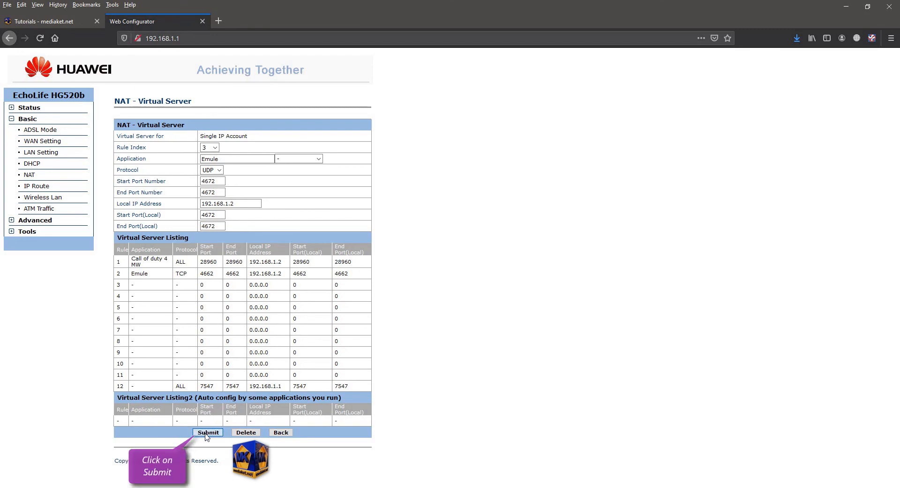
- Submit rule 3 and go back to the NAT Settings page
left_click(208, 431)
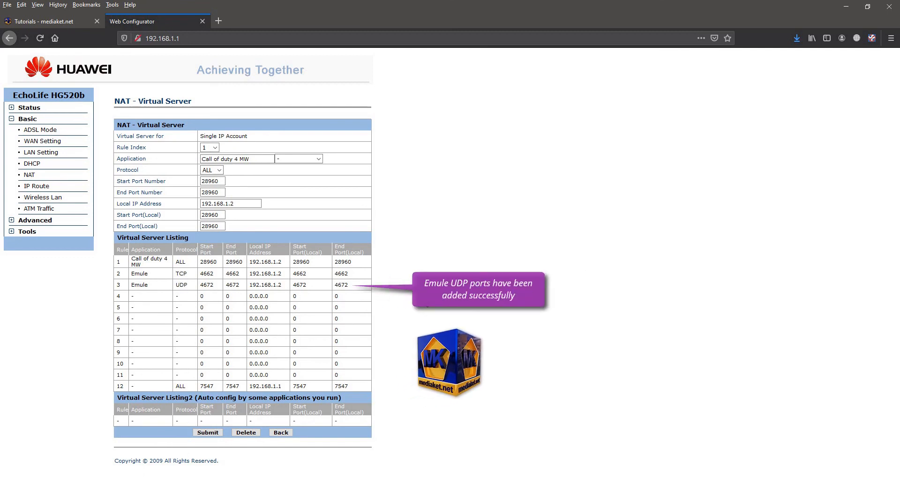
mouse_move(268, 432)
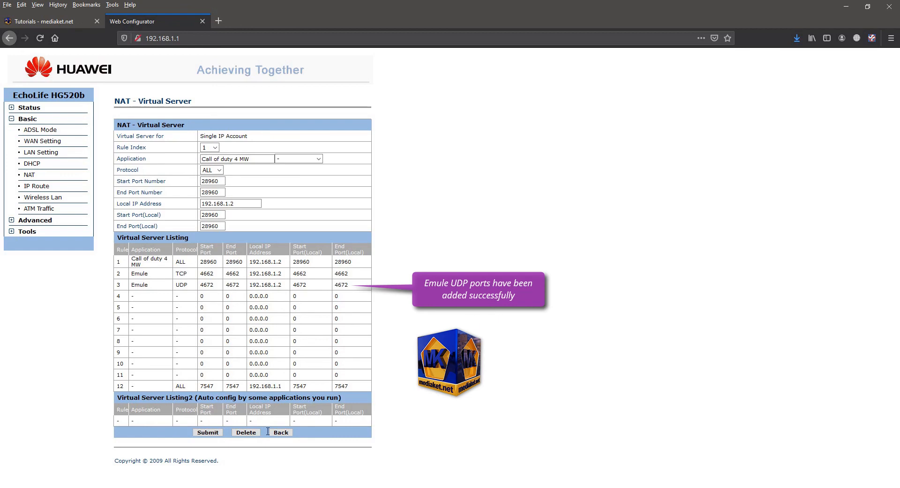
left_click(281, 431)
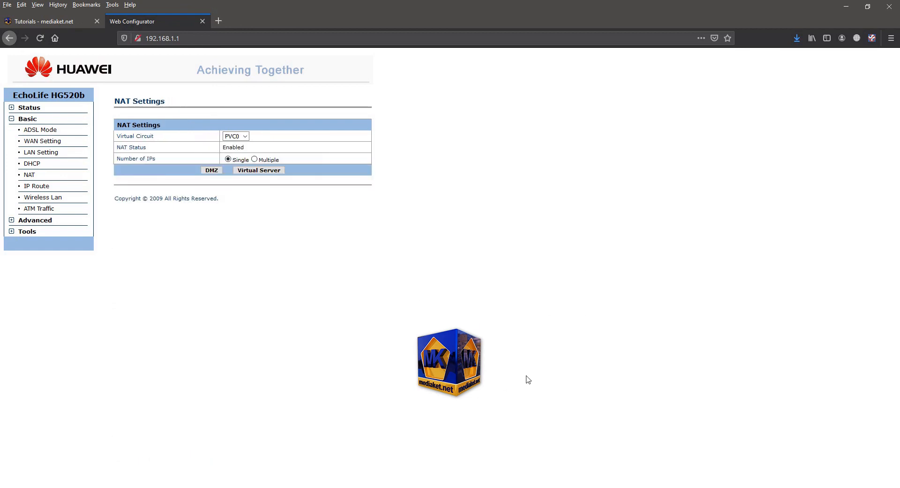